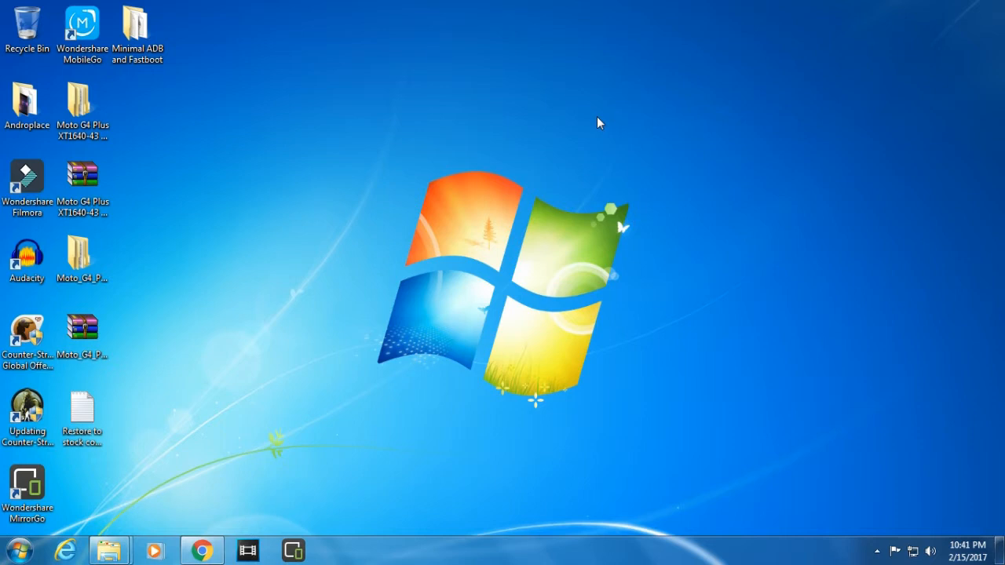
{"action": "mouse_move", "coordinate": [424, 73]}
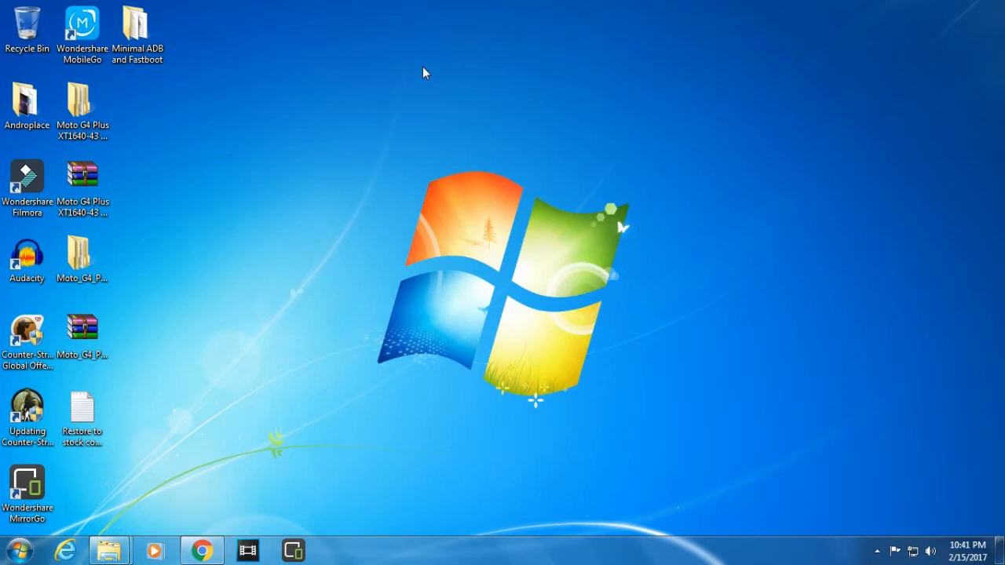
{"action": "mouse_move", "coordinate": [327, 6]}
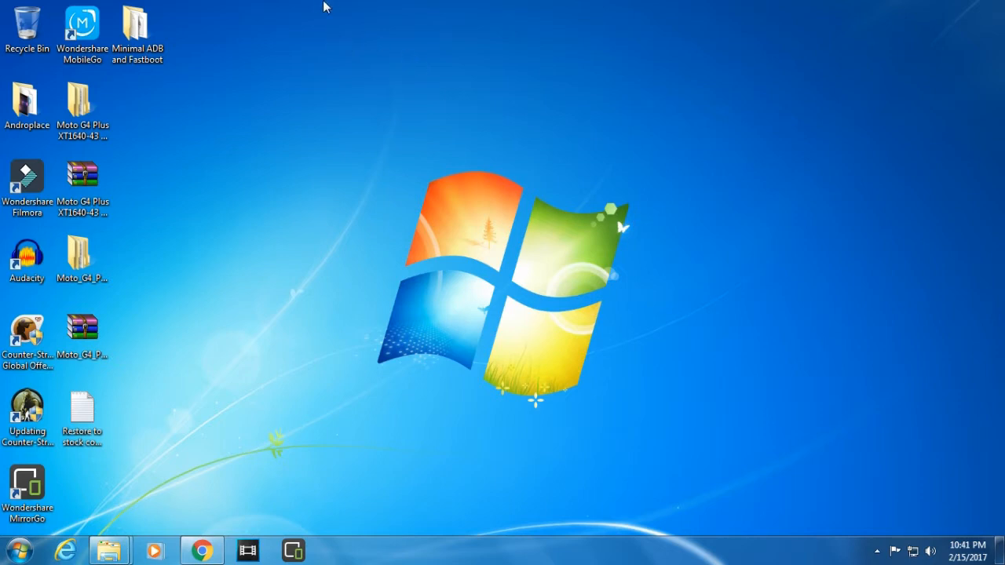
- View the 'Restore to stock commands' fastboot flash command list for partitions, bootloader, recovery and system in Notepad
{"action": "left_click", "coordinate": [81, 107]}
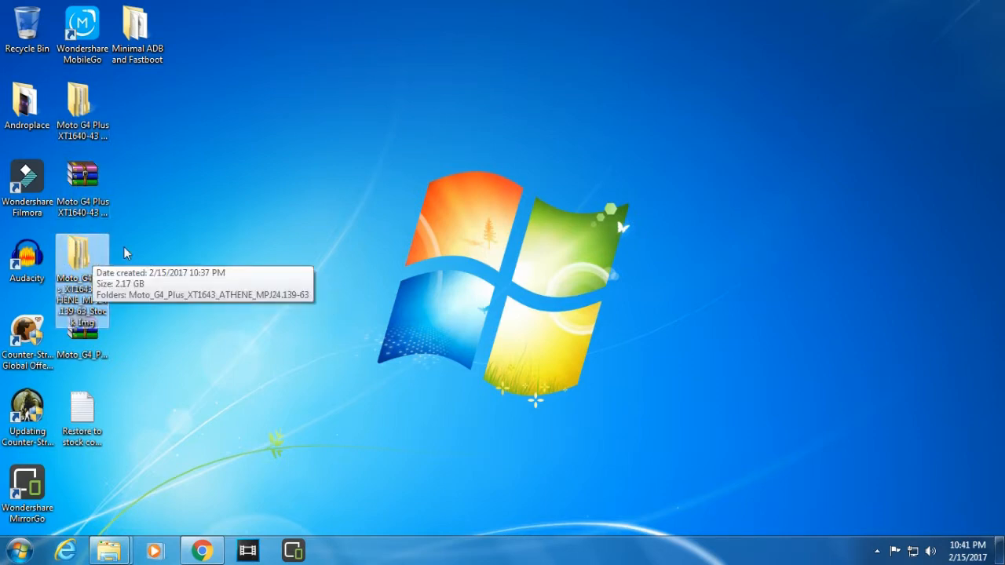
{"action": "mouse_move", "coordinate": [117, 187]}
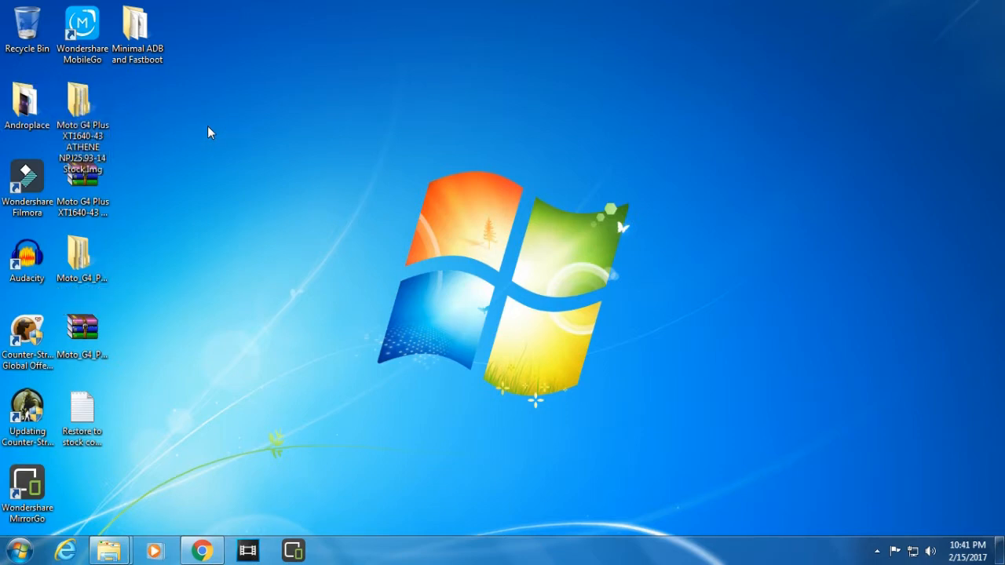
{"action": "mouse_move", "coordinate": [188, 121]}
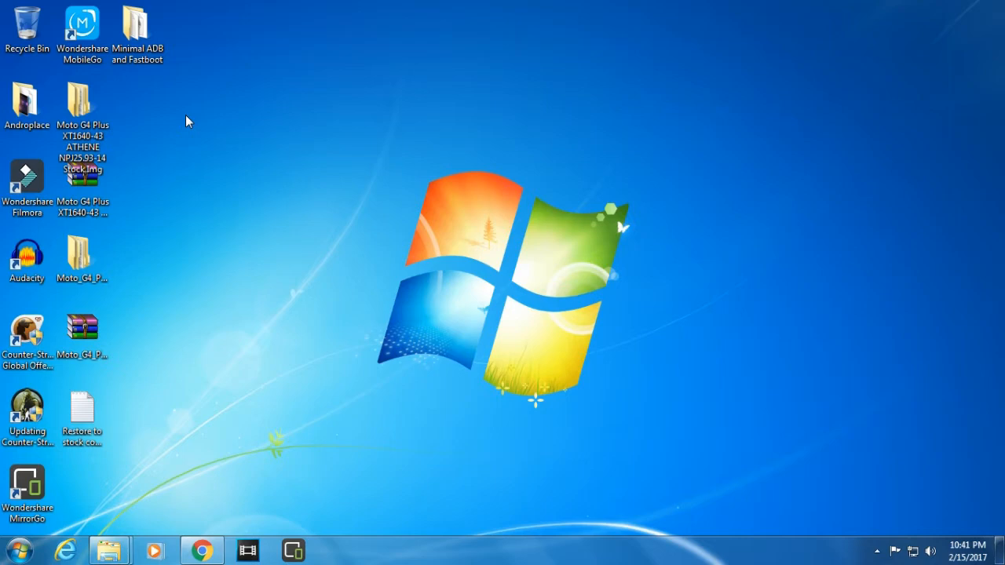
{"action": "mouse_move", "coordinate": [117, 6]}
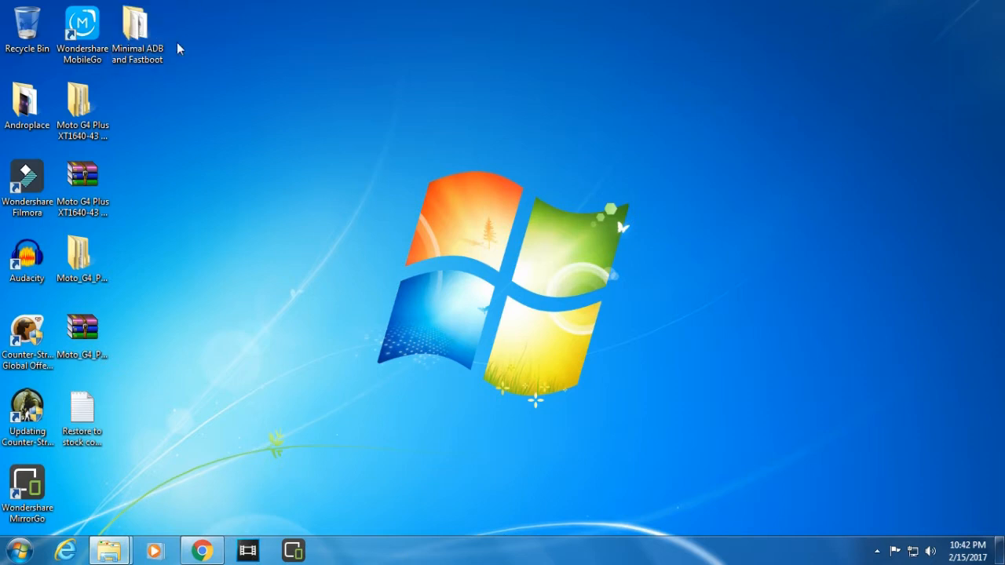
{"action": "mouse_move", "coordinate": [166, 31]}
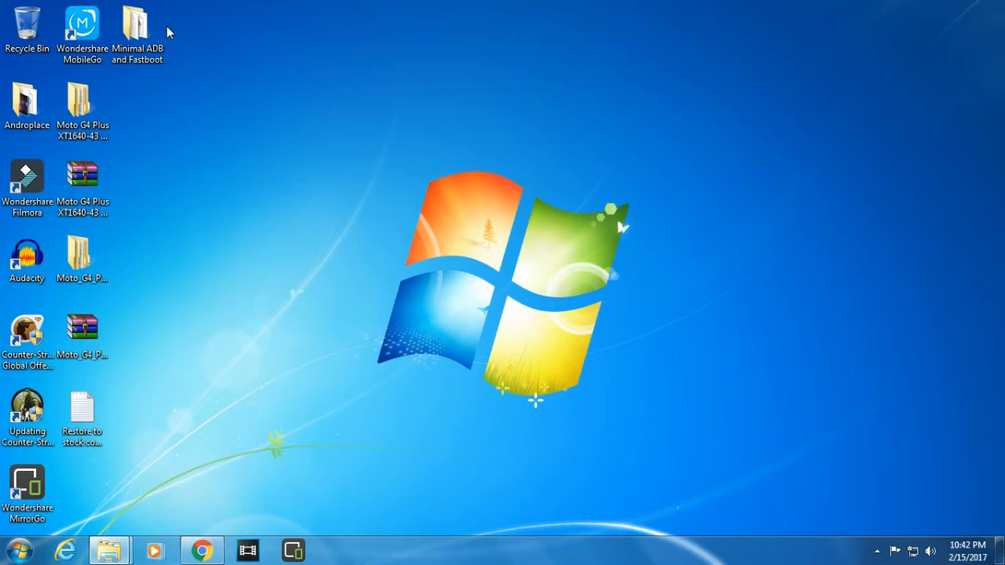
{"action": "left_click", "coordinate": [82, 107]}
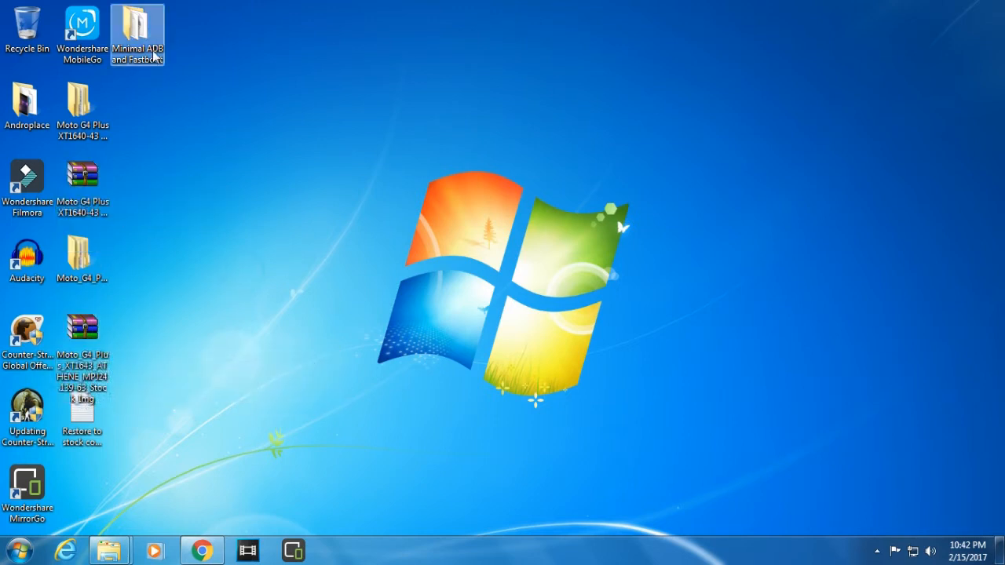
{"action": "double_click", "coordinate": [136, 28]}
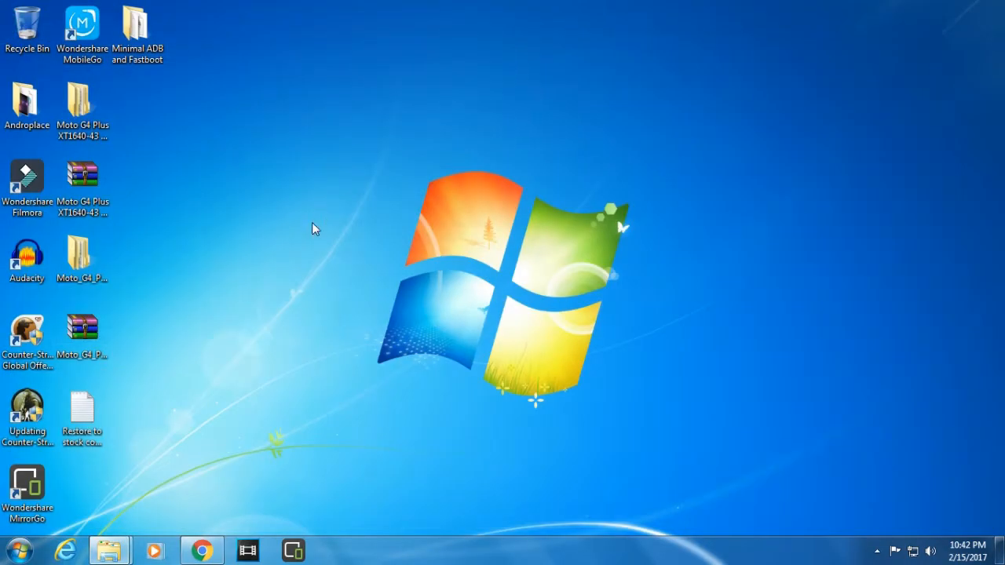
{"action": "double_click", "coordinate": [82, 411]}
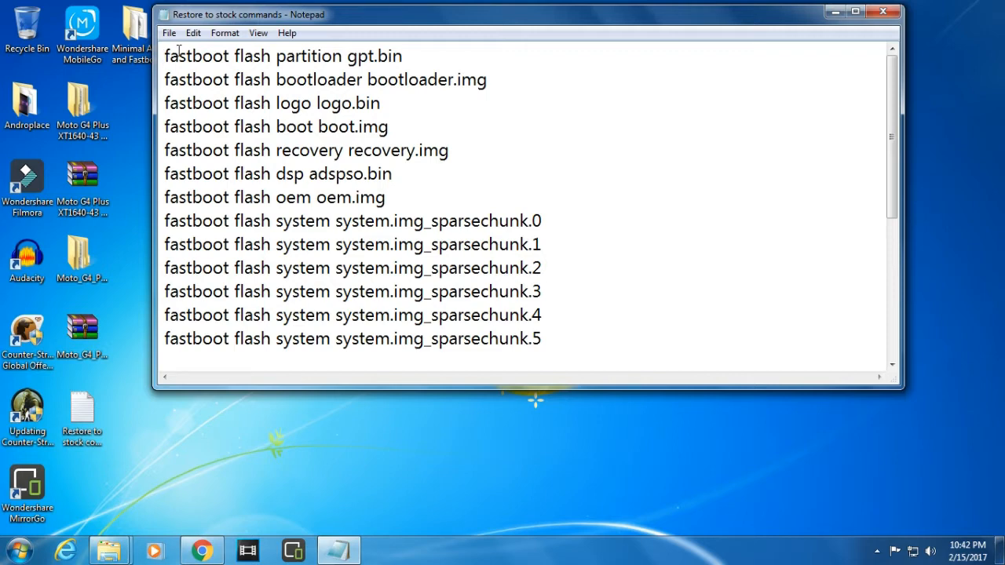
{"action": "left_click", "coordinate": [163, 57]}
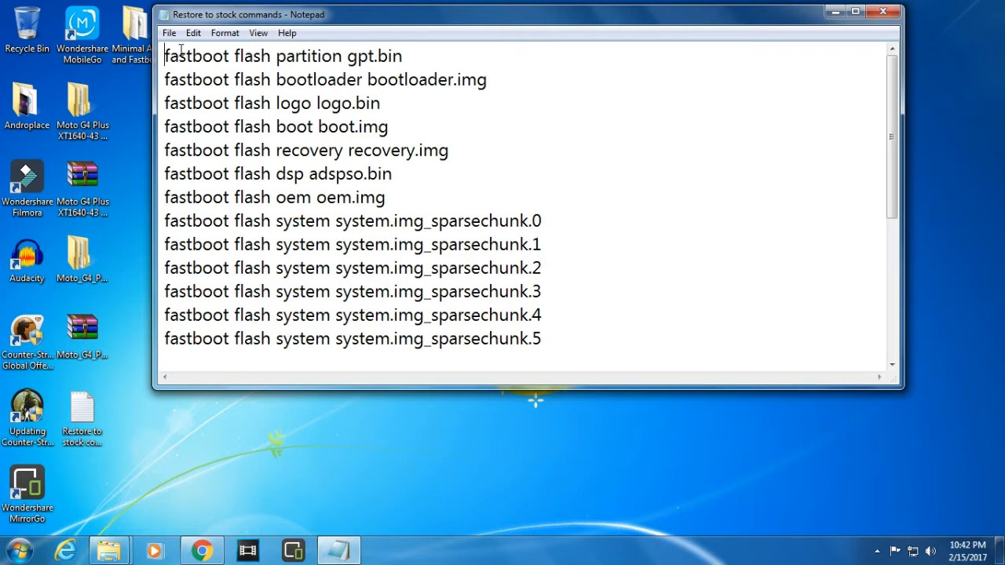